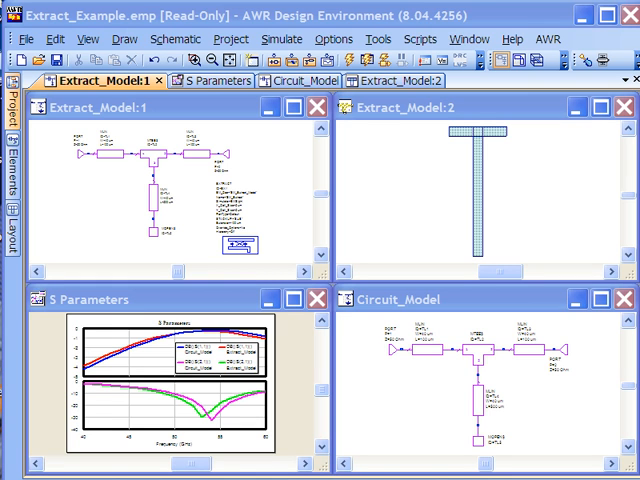
pyautogui.moveTo(498, 384)
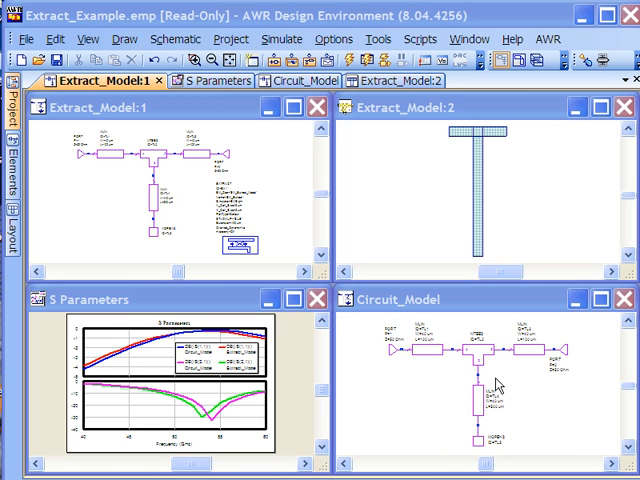
pyautogui.moveTo(456, 344)
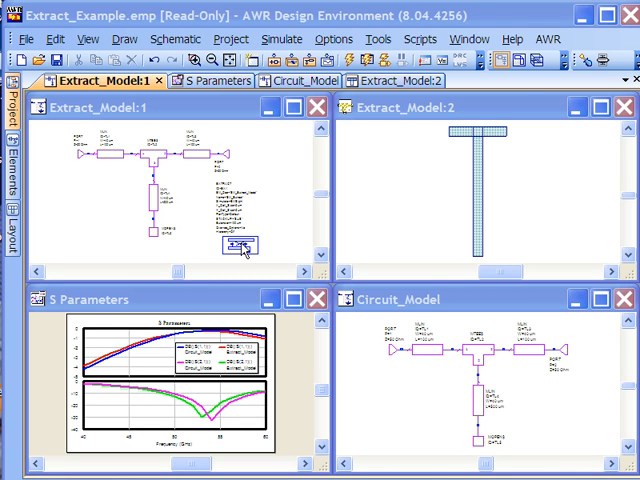
pyautogui.moveTo(216, 376)
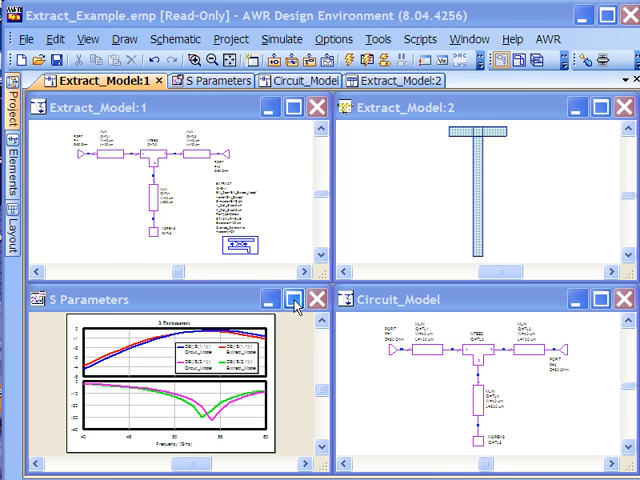
# - View the S Parameters graph full size, then return to the four tiled windows
pyautogui.click(292, 300)
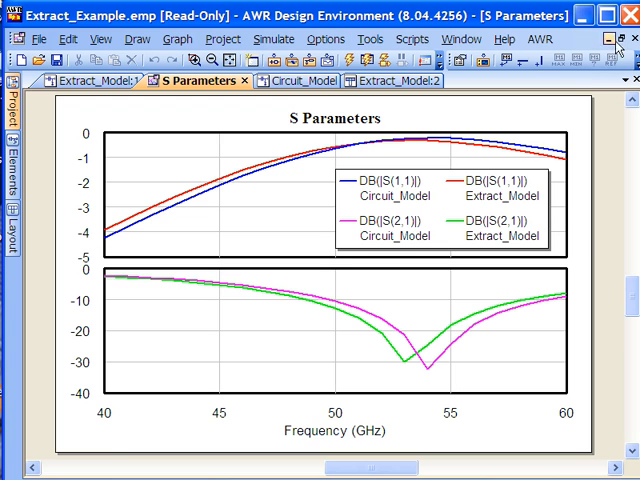
pyautogui.click(620, 28)
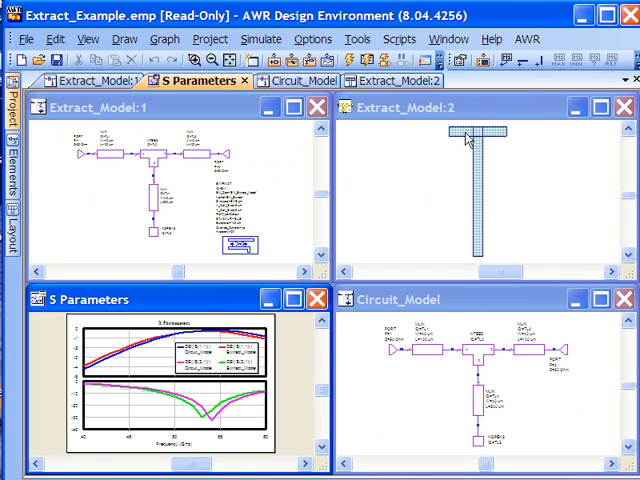
pyautogui.moveTo(448, 148)
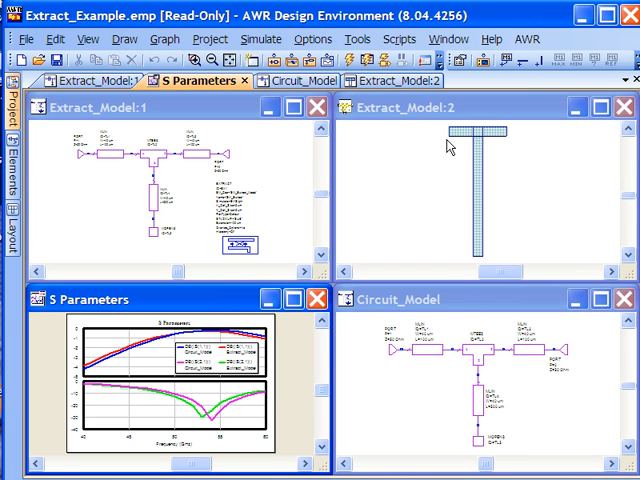
pyautogui.moveTo(476, 144)
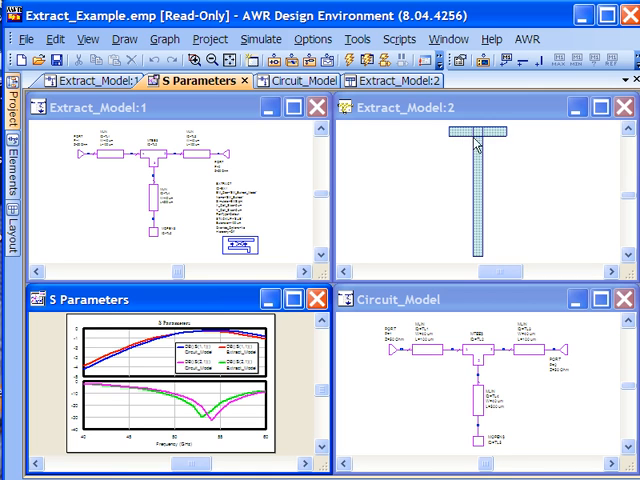
pyautogui.moveTo(456, 140)
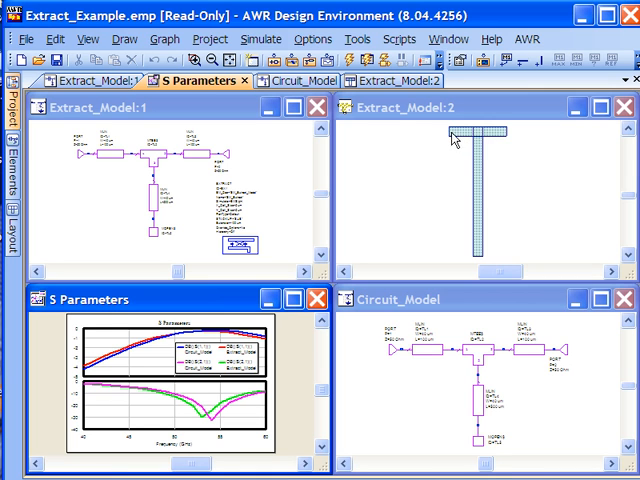
pyautogui.moveTo(464, 140)
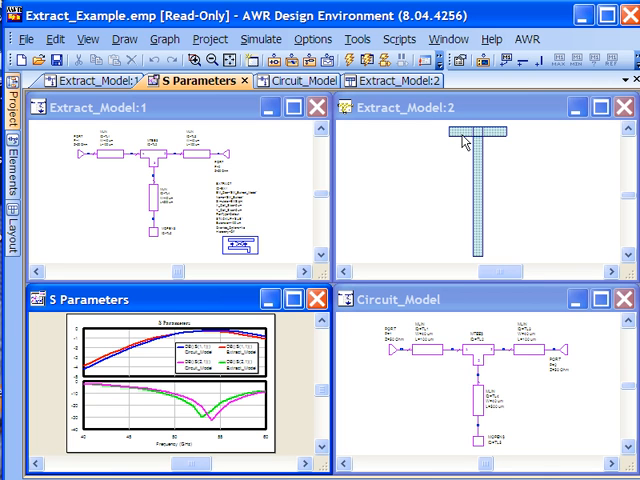
pyautogui.moveTo(284, 128)
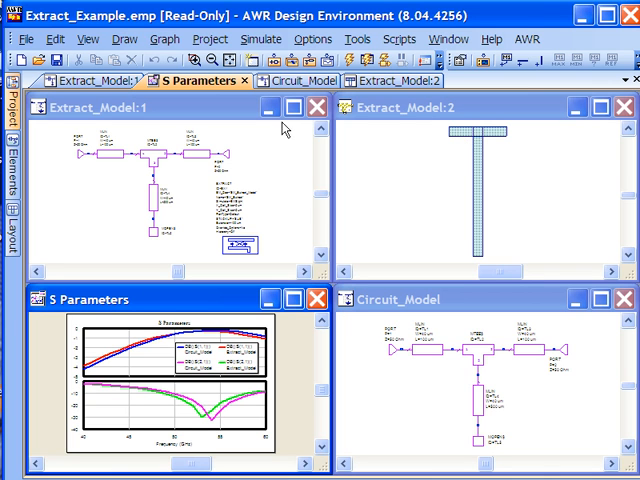
# - Maximize Extract_Model and set the EXTRACT block's Simulator from EMSight to AXIEM
pyautogui.click(292, 108)
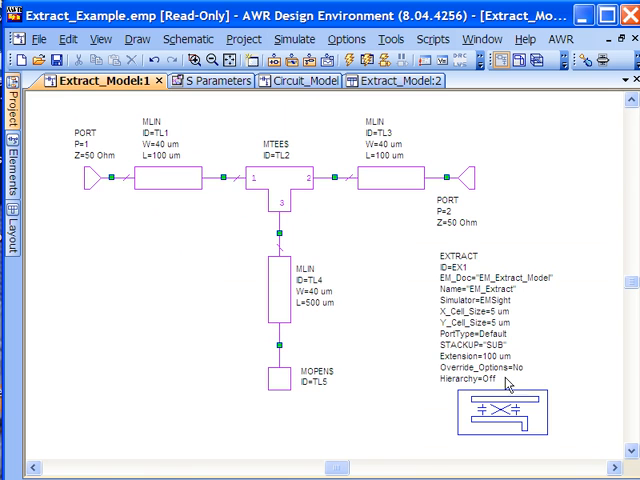
pyautogui.click(490, 320)
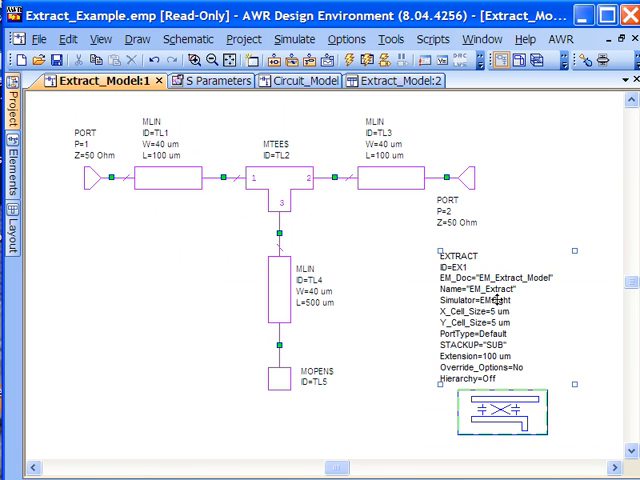
pyautogui.click(546, 302)
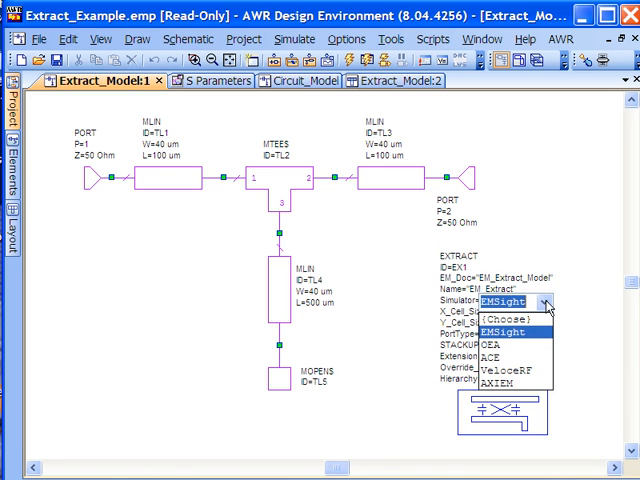
pyautogui.click(490, 384)
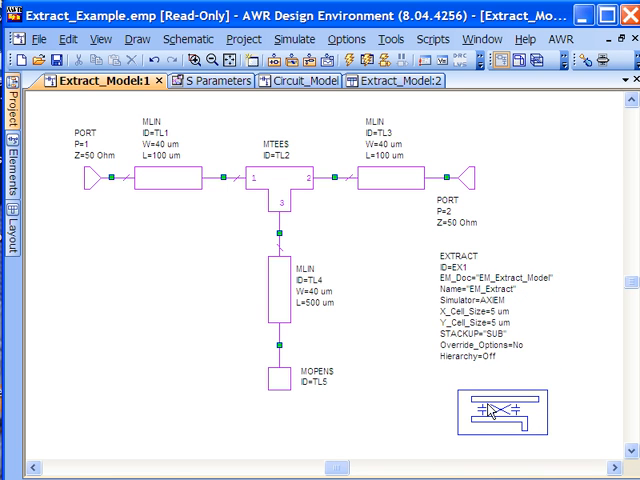
# - Show the EXTRACT block's Element Options to review its Mesh and AXIEM settings
pyautogui.doubleClick(504, 412)
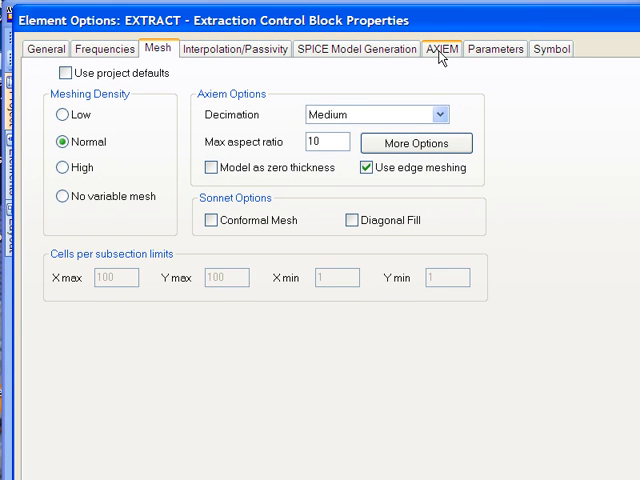
pyautogui.moveTo(452, 60)
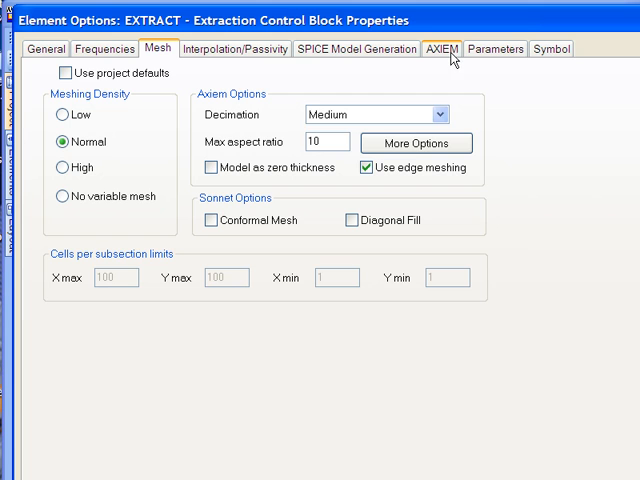
pyautogui.moveTo(384, 132)
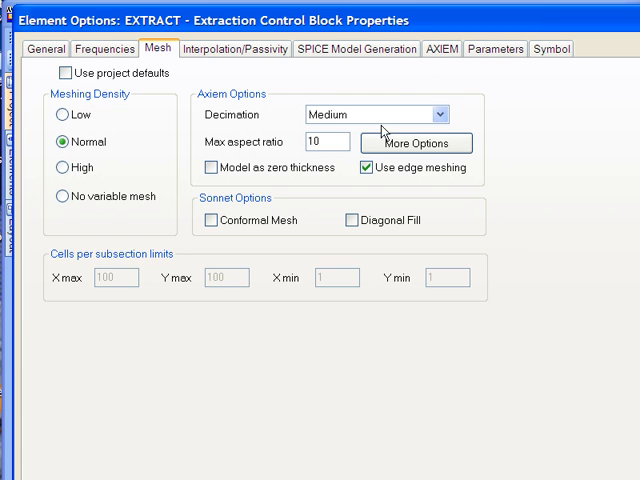
pyautogui.moveTo(428, 90)
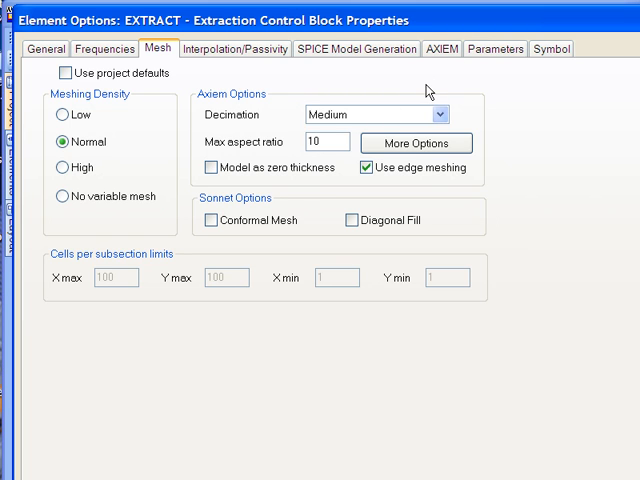
pyautogui.moveTo(318, 198)
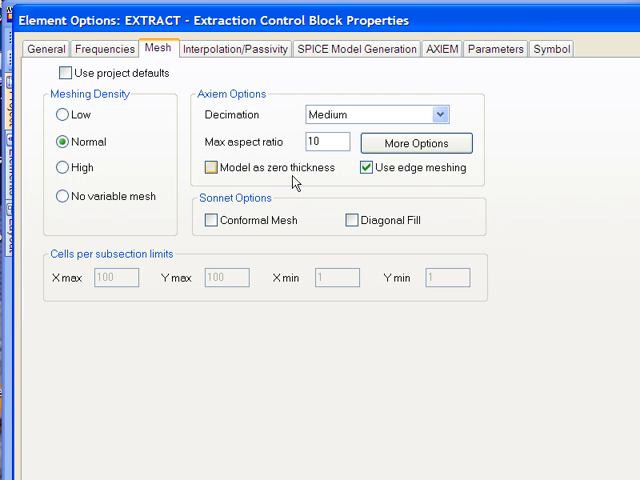
pyautogui.moveTo(322, 182)
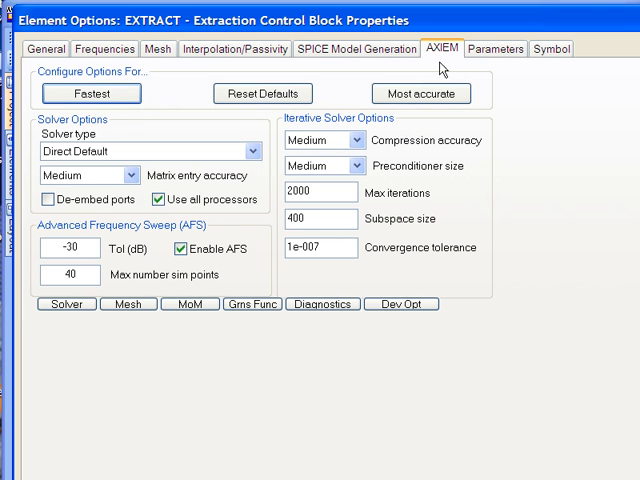
pyautogui.moveTo(416, 244)
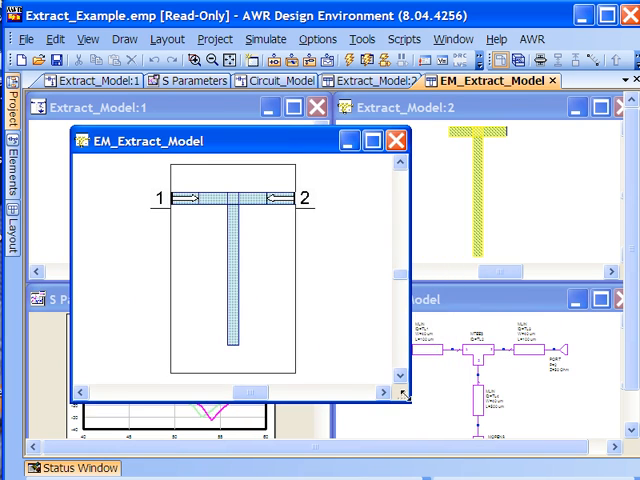
# - Zoom into the extracted T-junction layout, then switch to the S Parameters comparison graph
pyautogui.moveTo(220, 140); pyautogui.dragTo(344, 140)
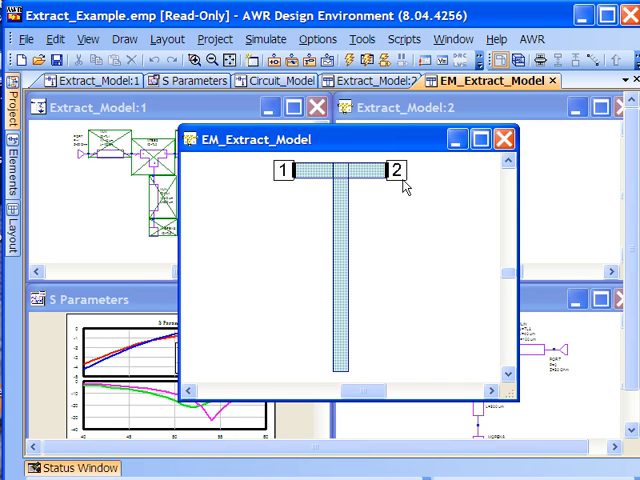
pyautogui.click(504, 138)
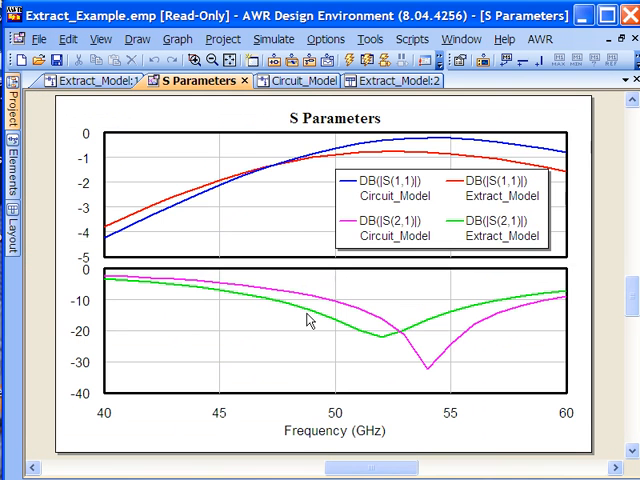
pyautogui.moveTo(368, 352)
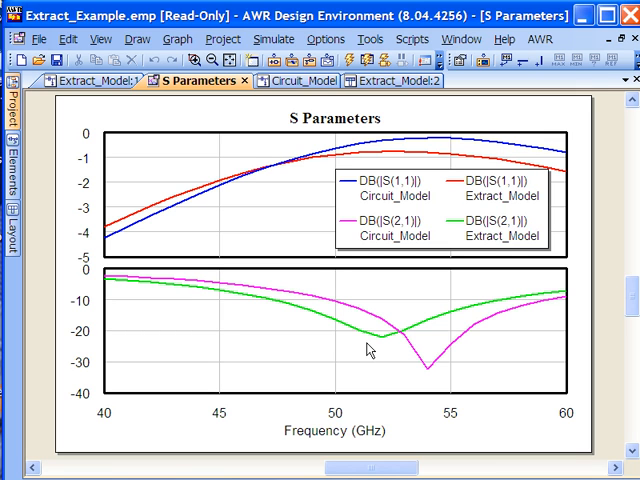
pyautogui.moveTo(380, 344)
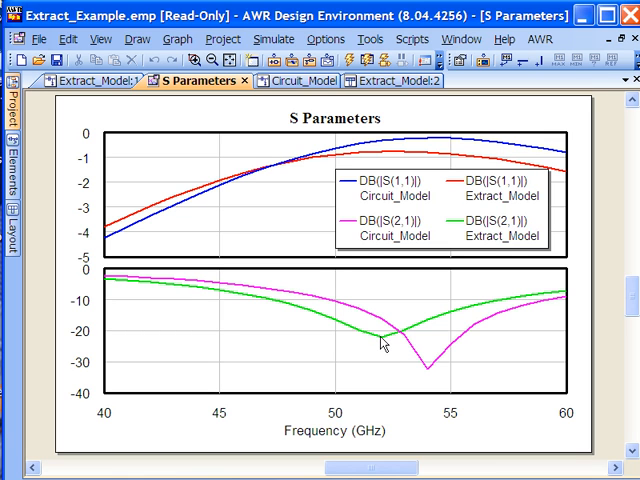
pyautogui.moveTo(378, 342)
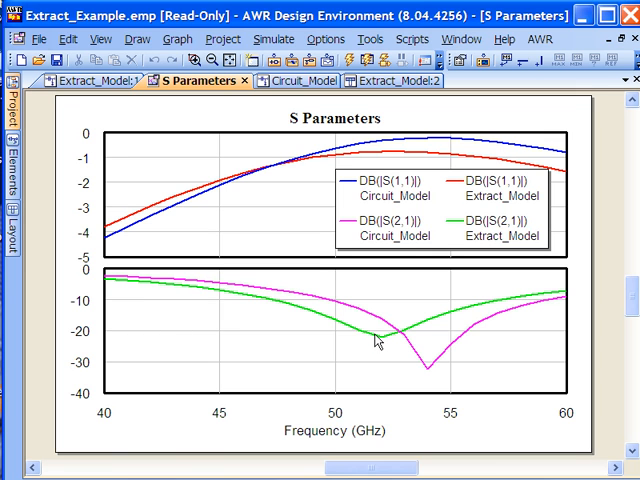